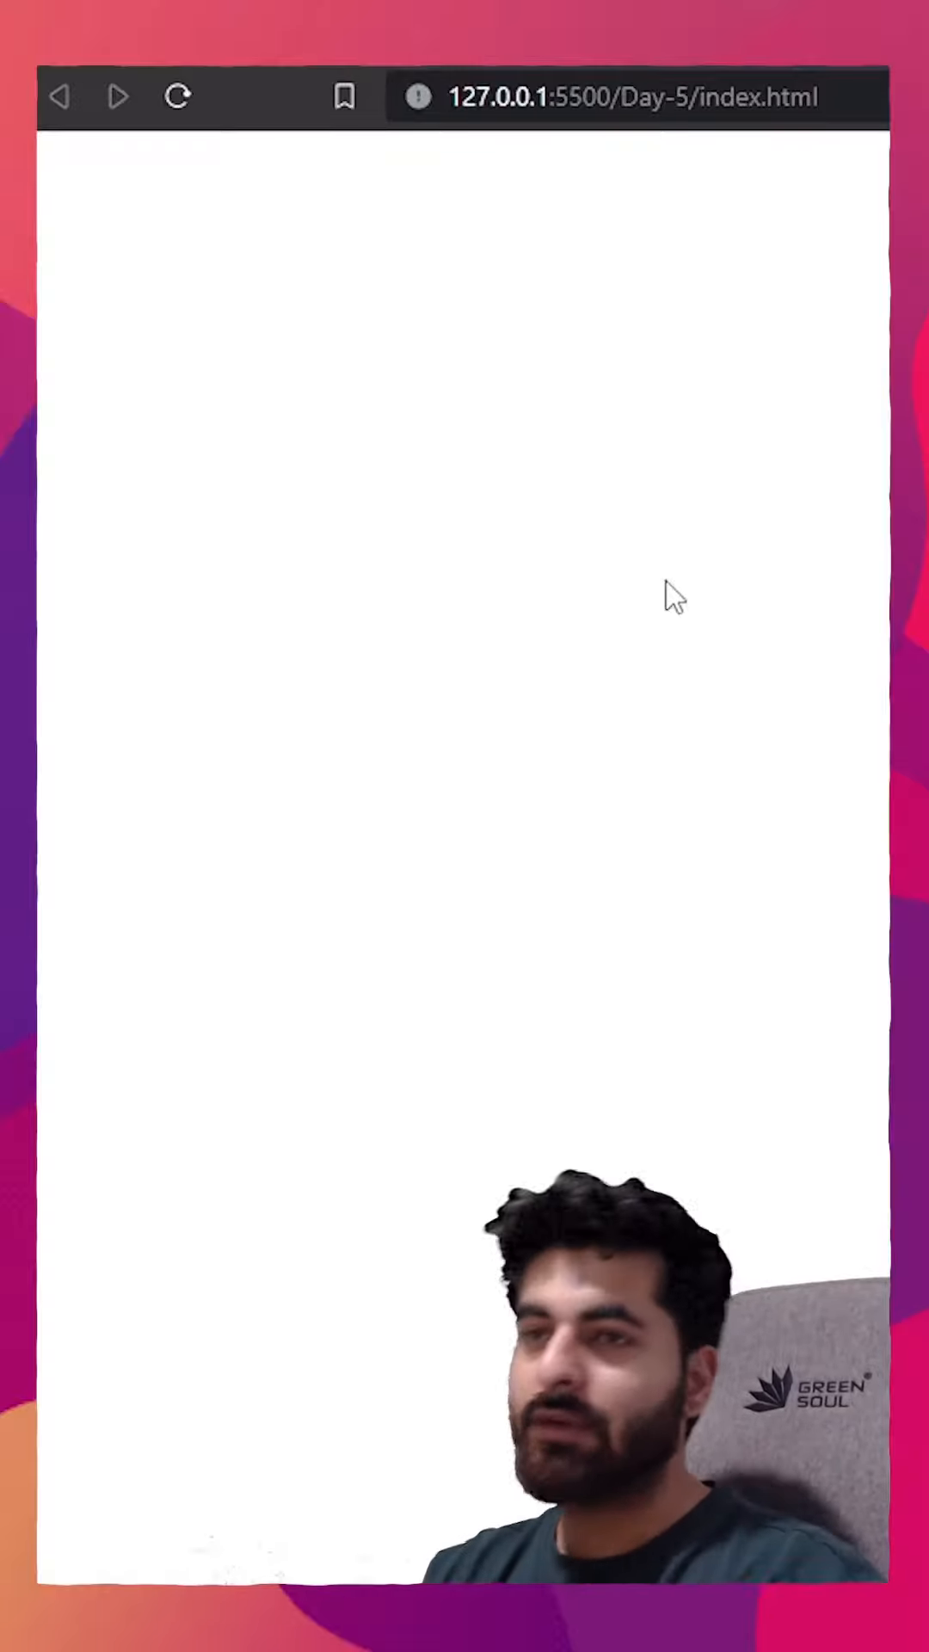
mouse_move(499, 434)
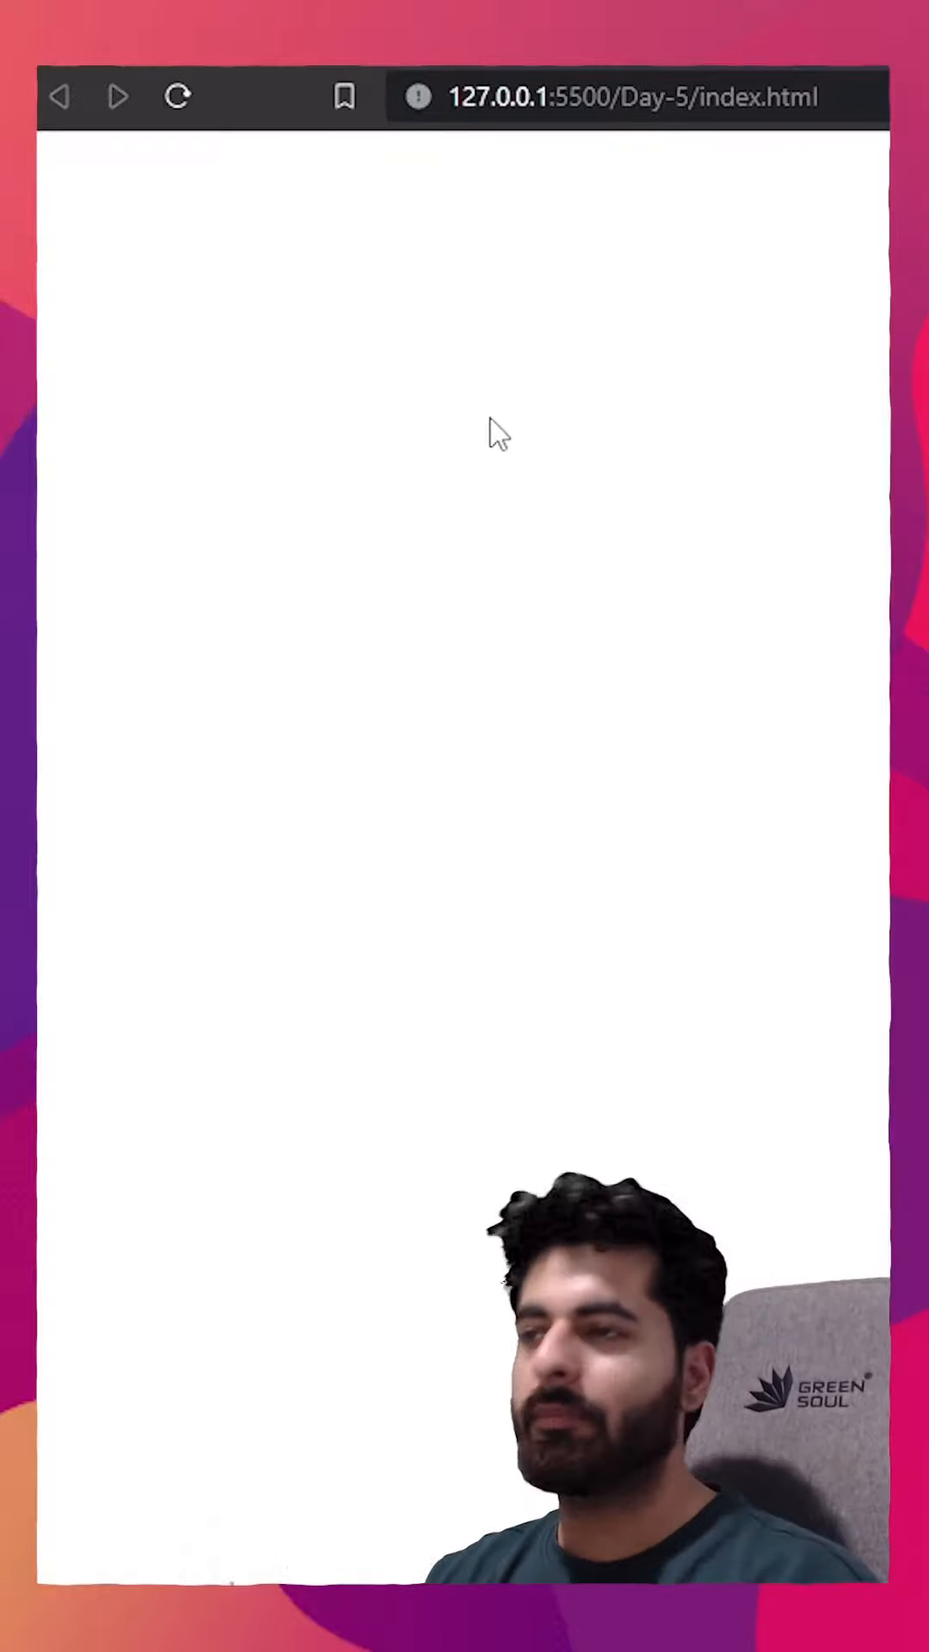
Step: Bring up the right-click context menu on the blank Day-5 index page
left_click(632, 96)
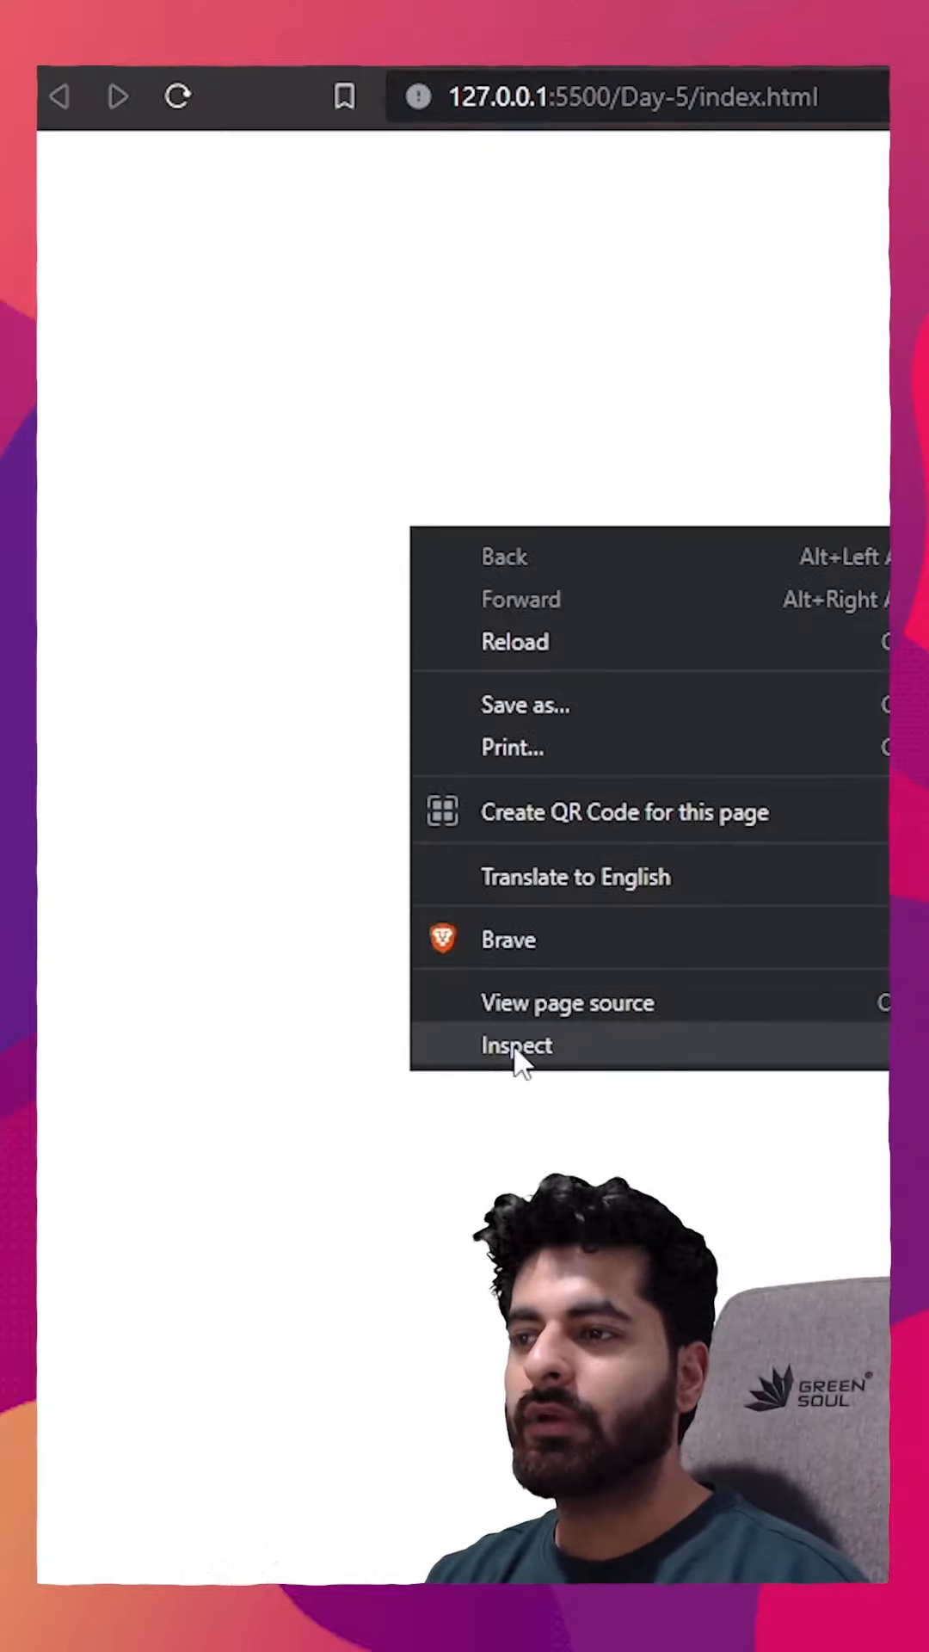
Step: Inspect the page and switch DevTools to the empty Console panel
left_click(516, 1045)
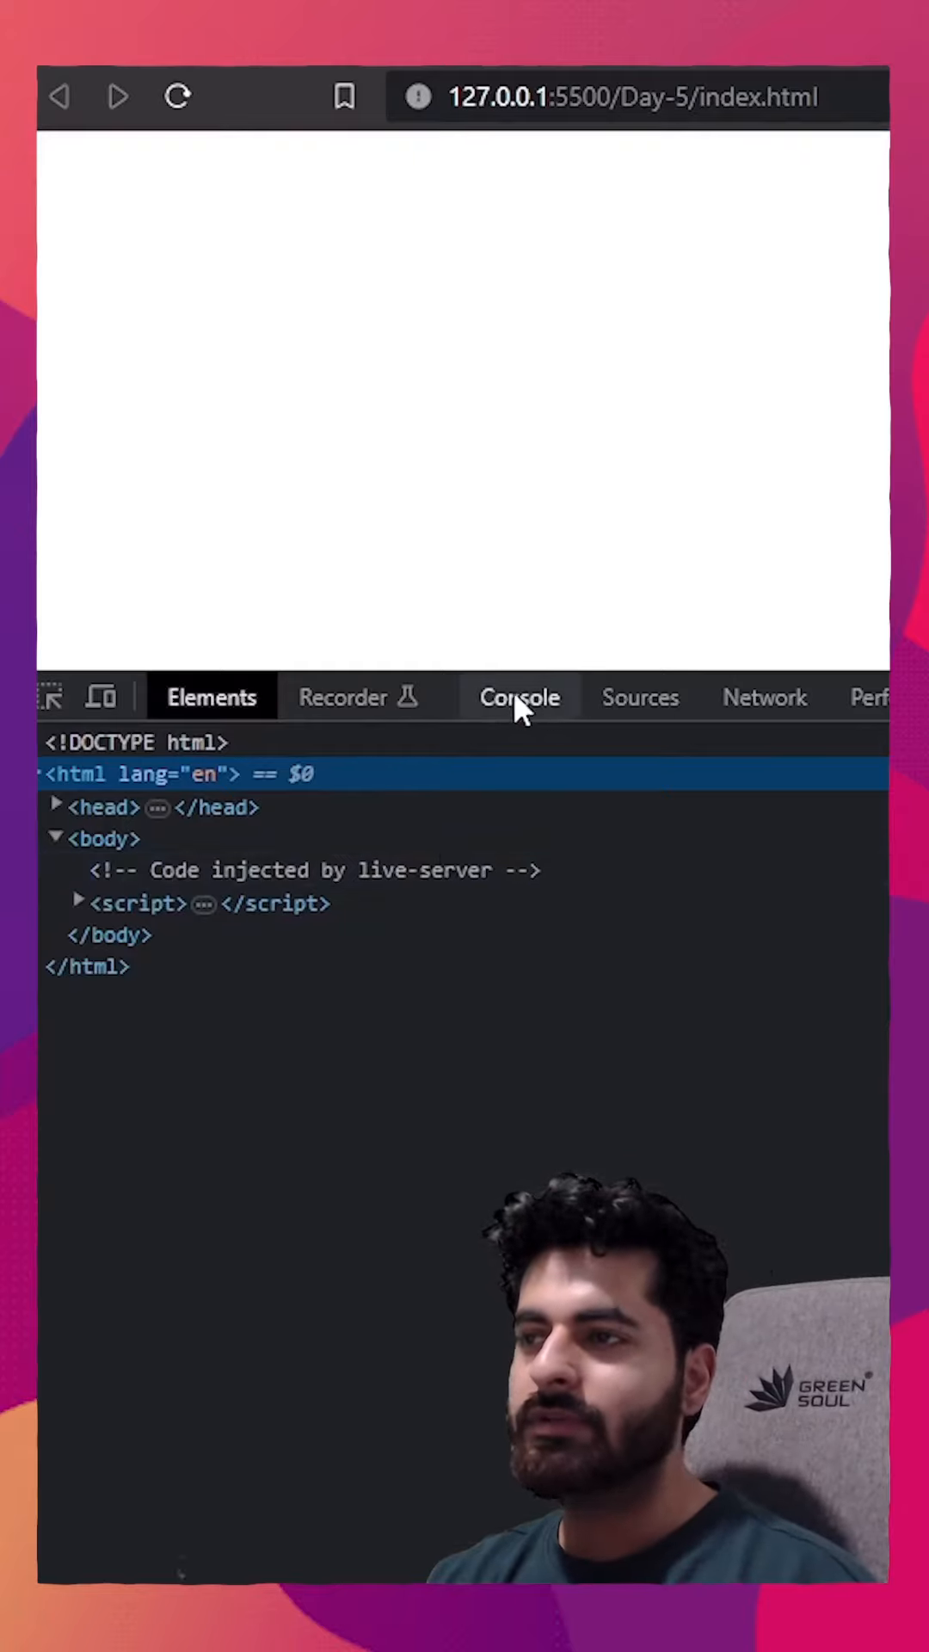
left_click(518, 697)
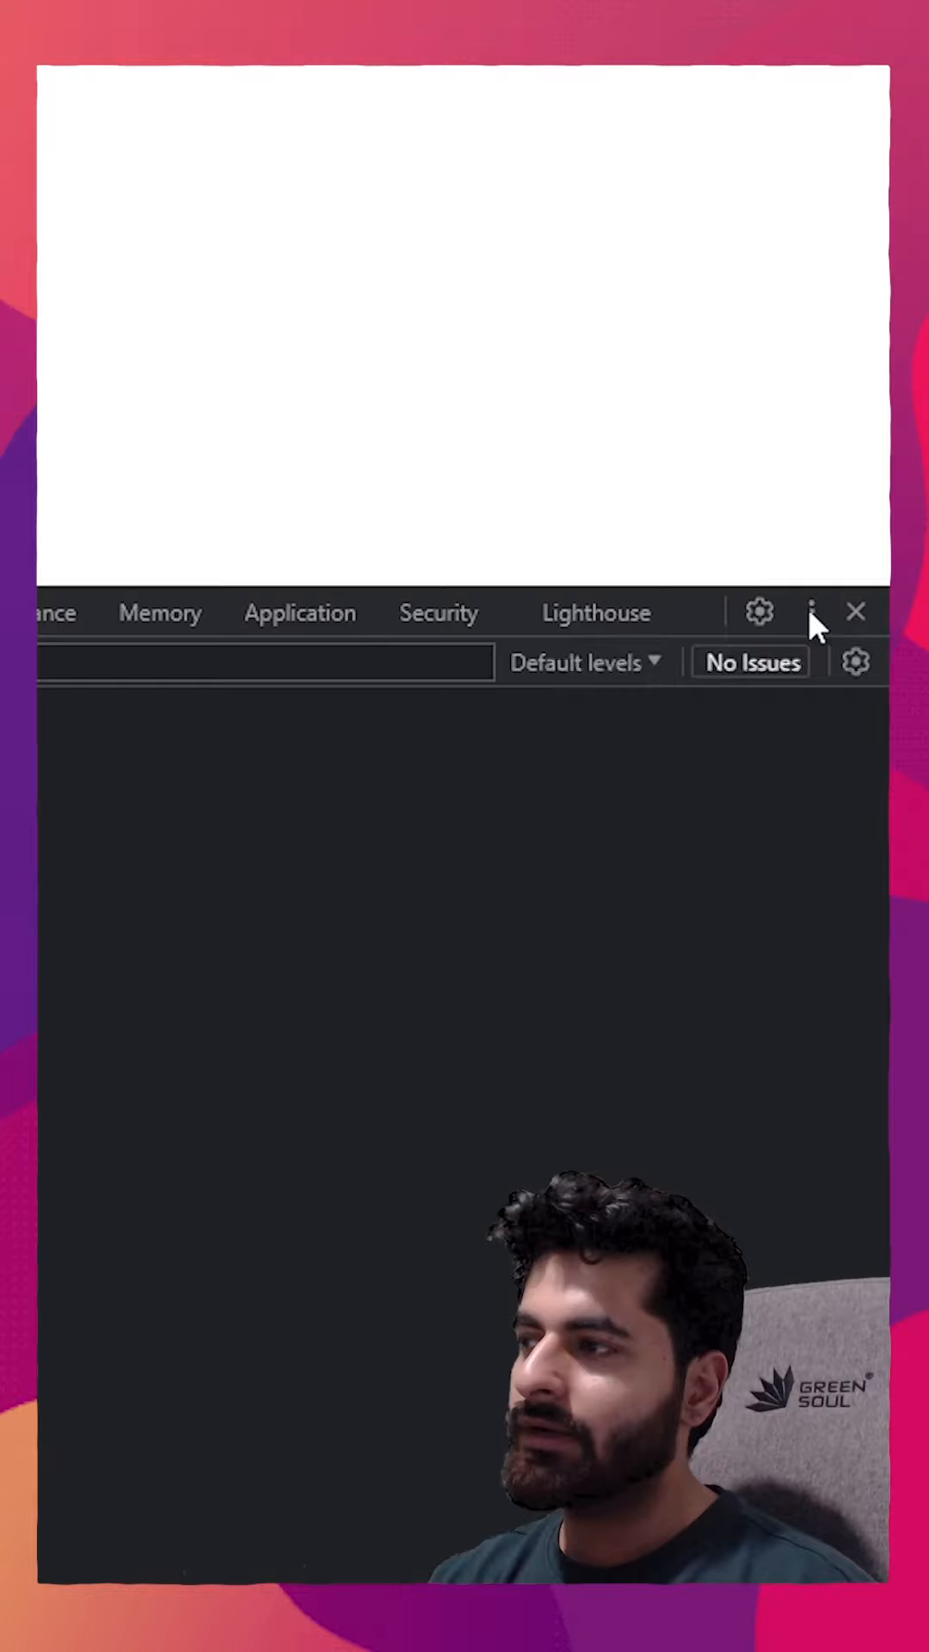
Step: Dock the developer tools below the page via the Dock side options
left_click(811, 612)
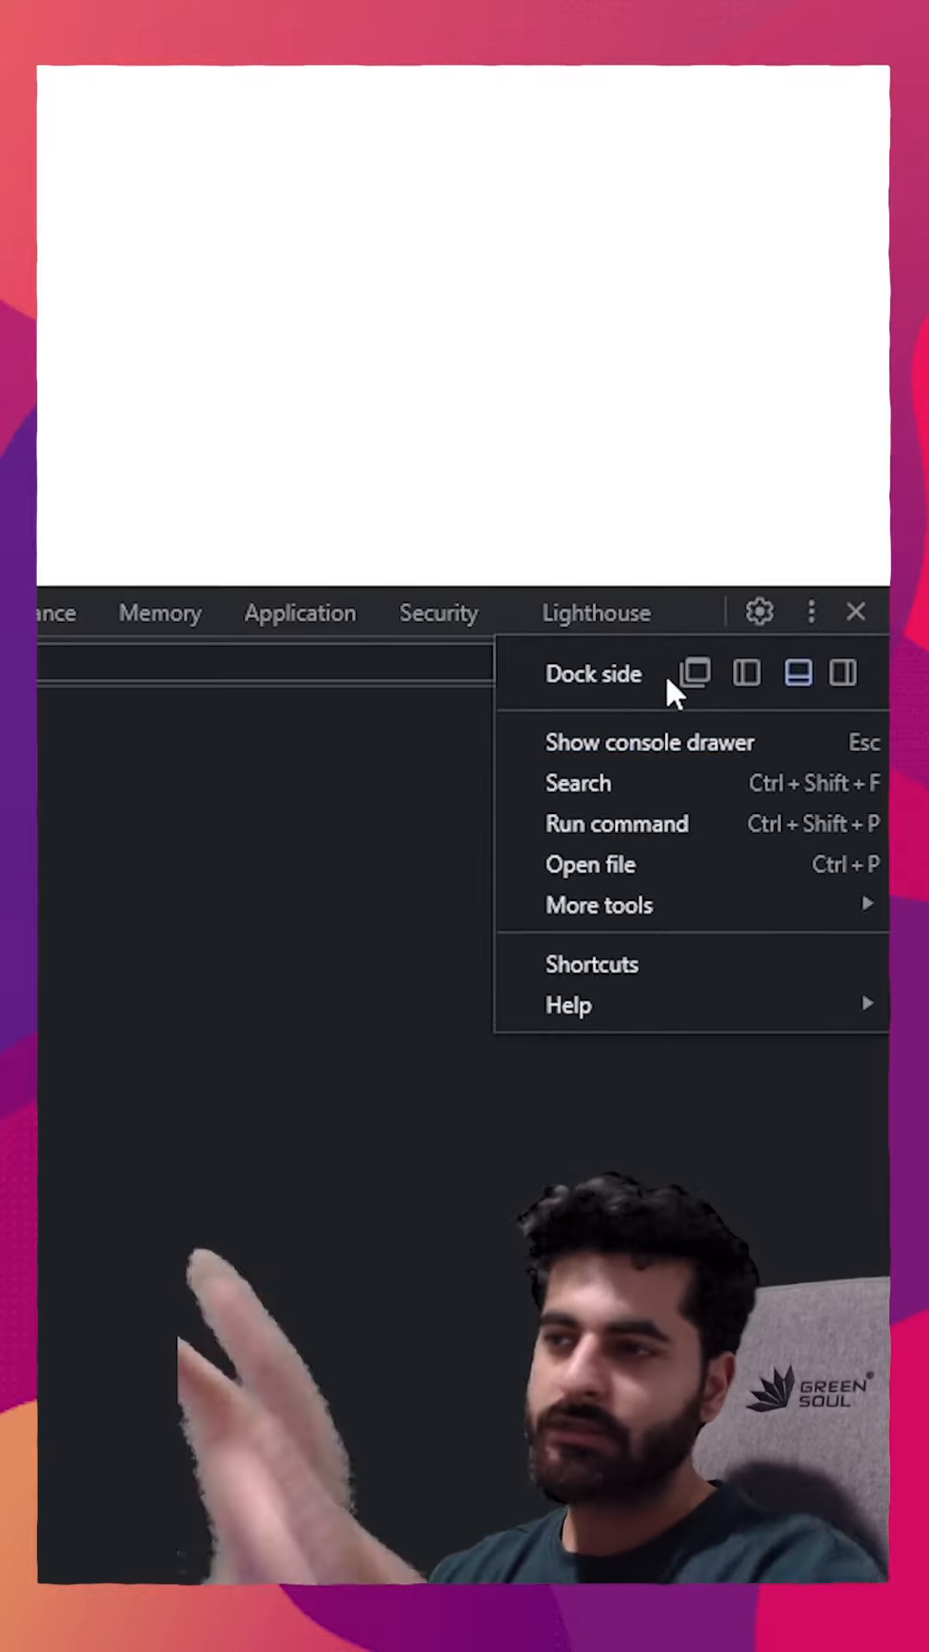
left_click(747, 675)
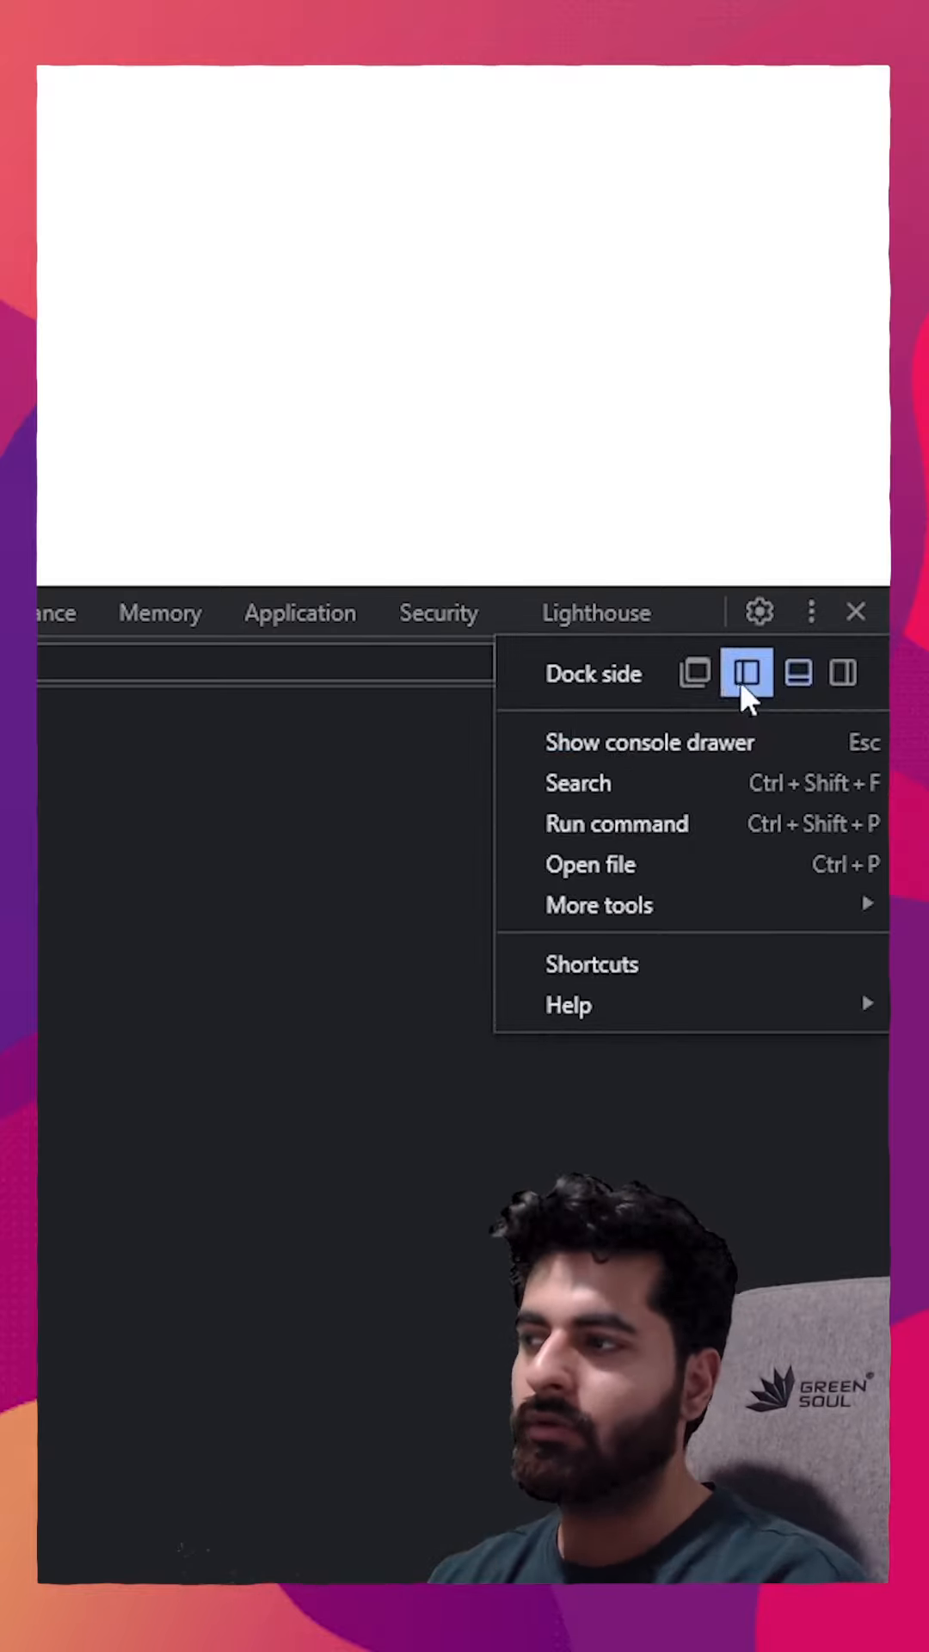
mouse_move(843, 675)
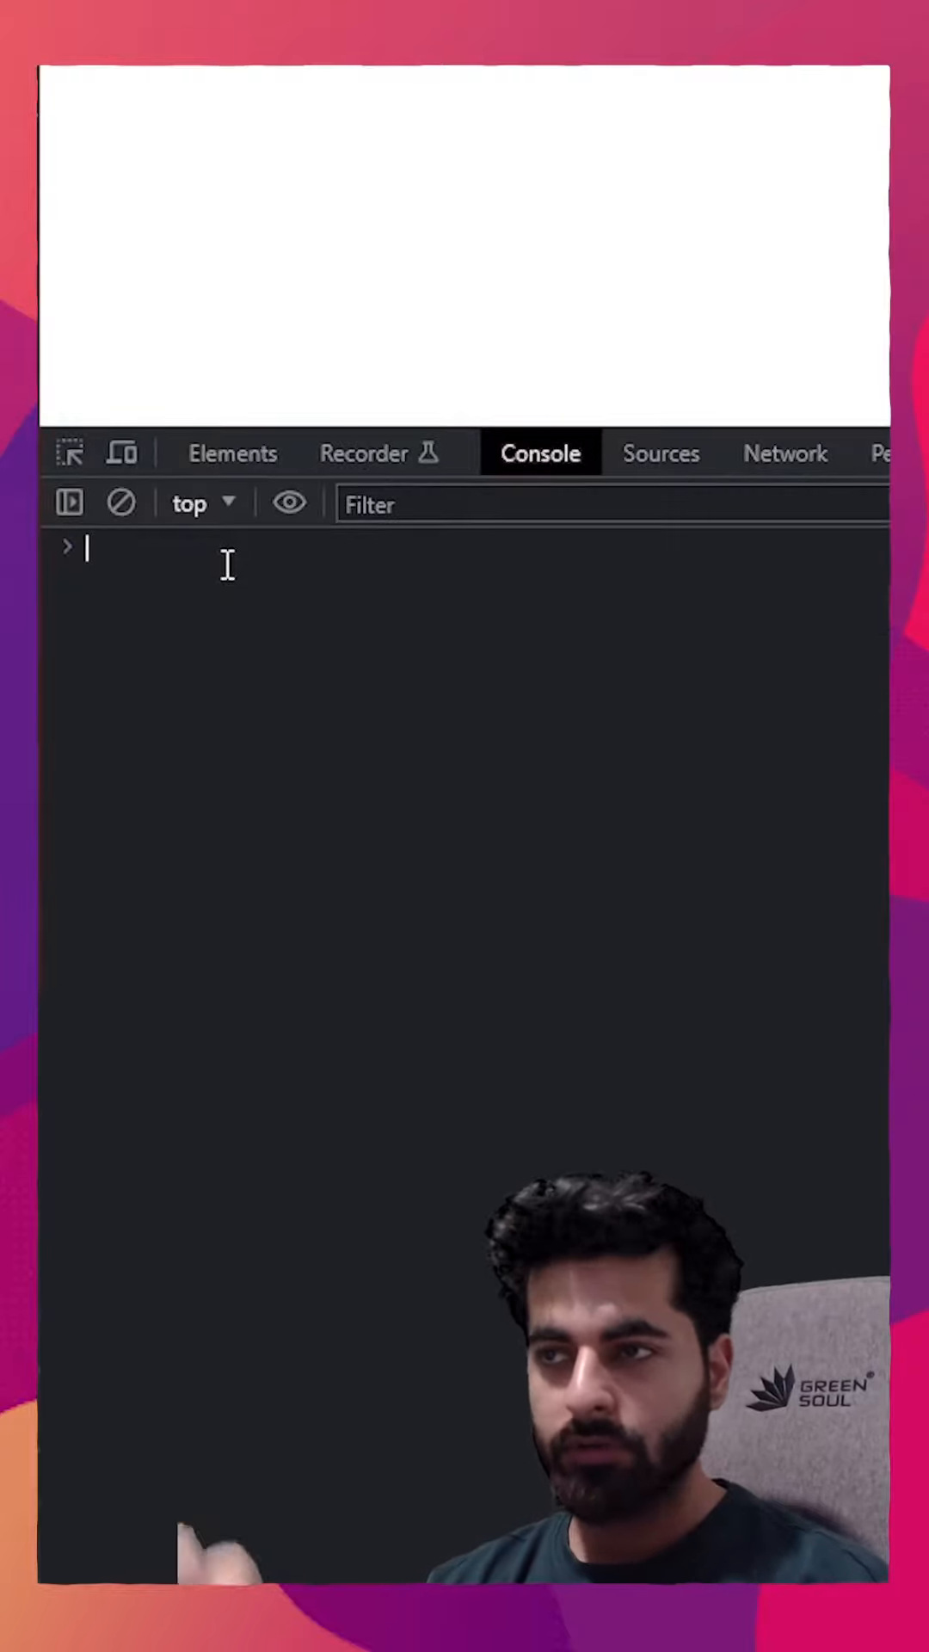
Step: Evaluate 12+12 to 24, run alert("Hello world") and dismiss the alert
key("Enter")
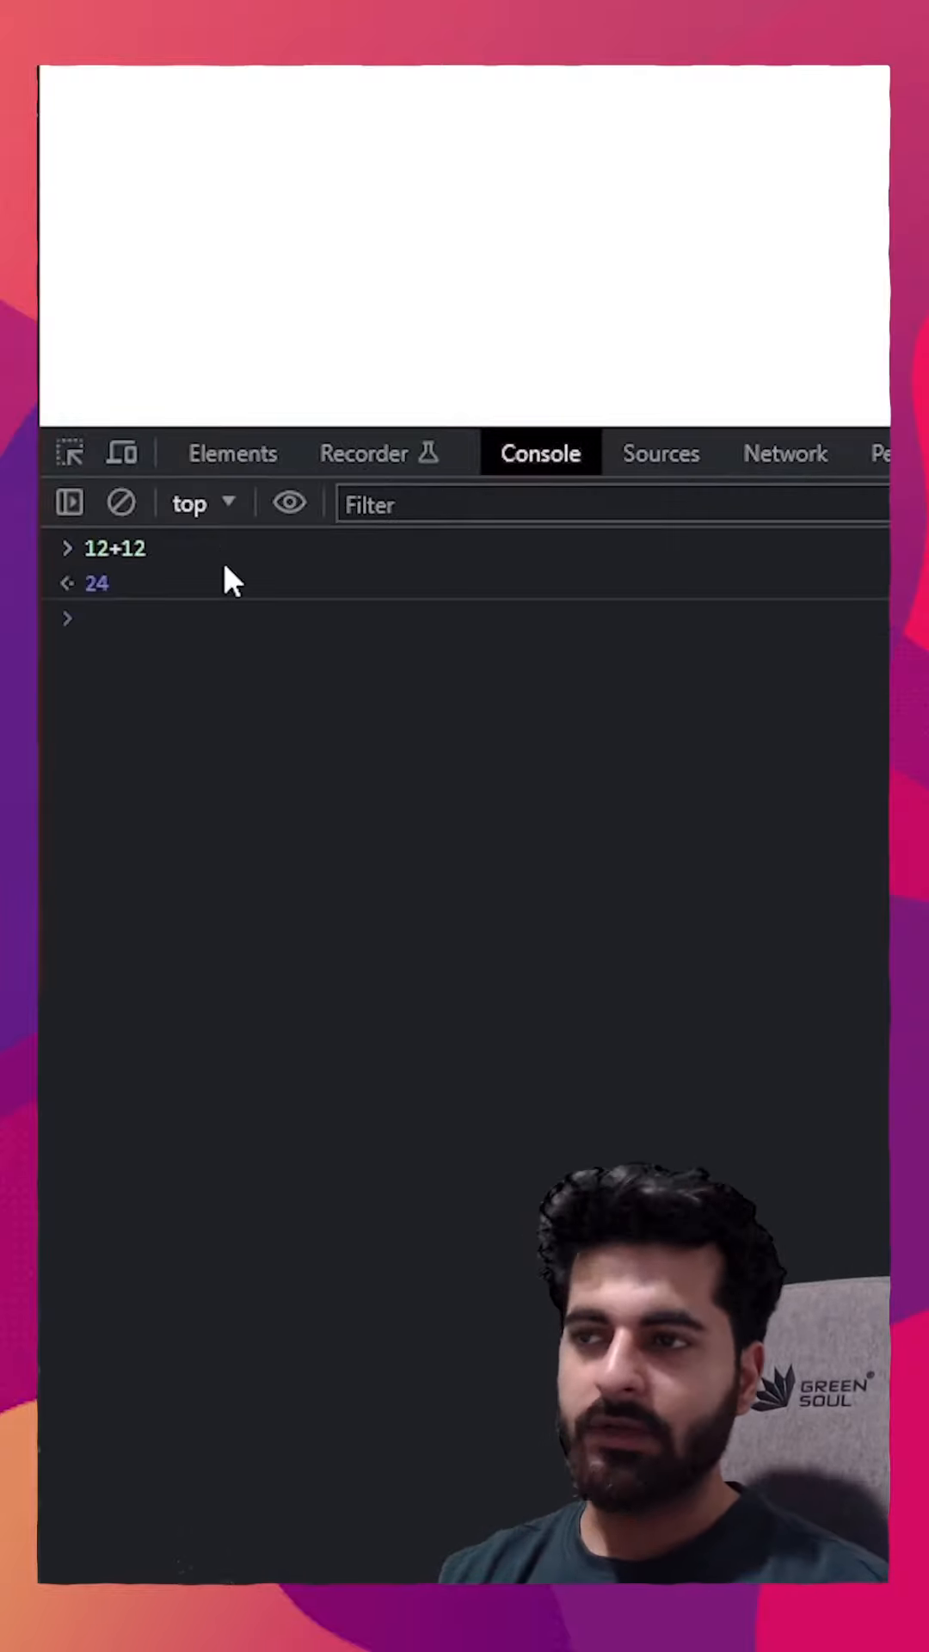
type("alert")
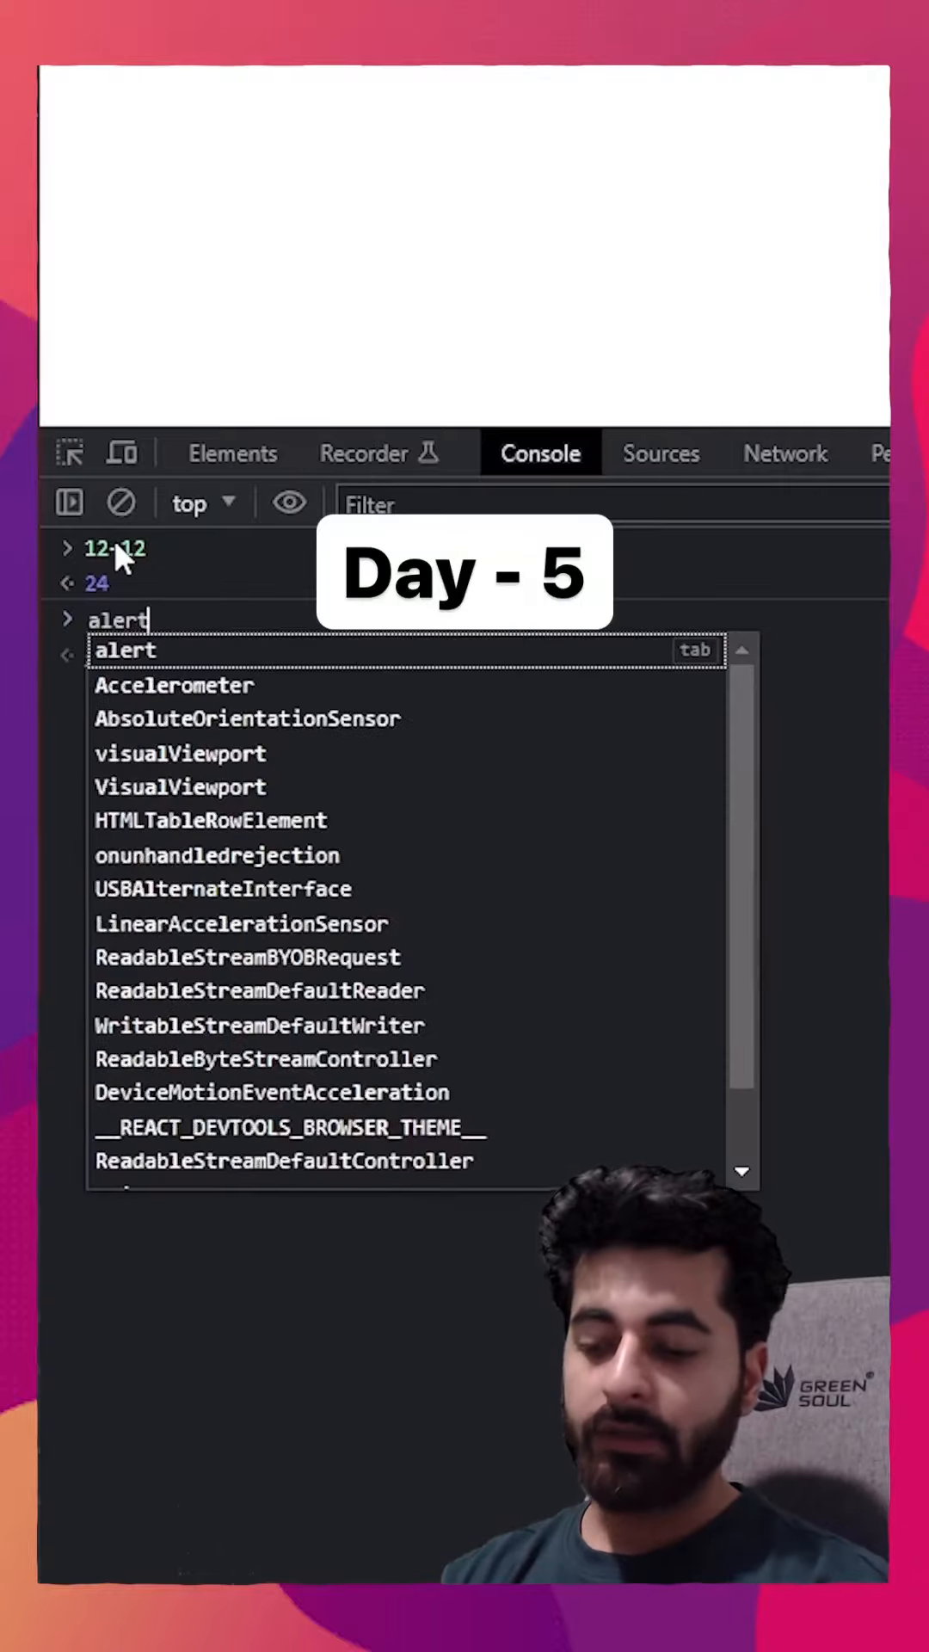
type("(\"")
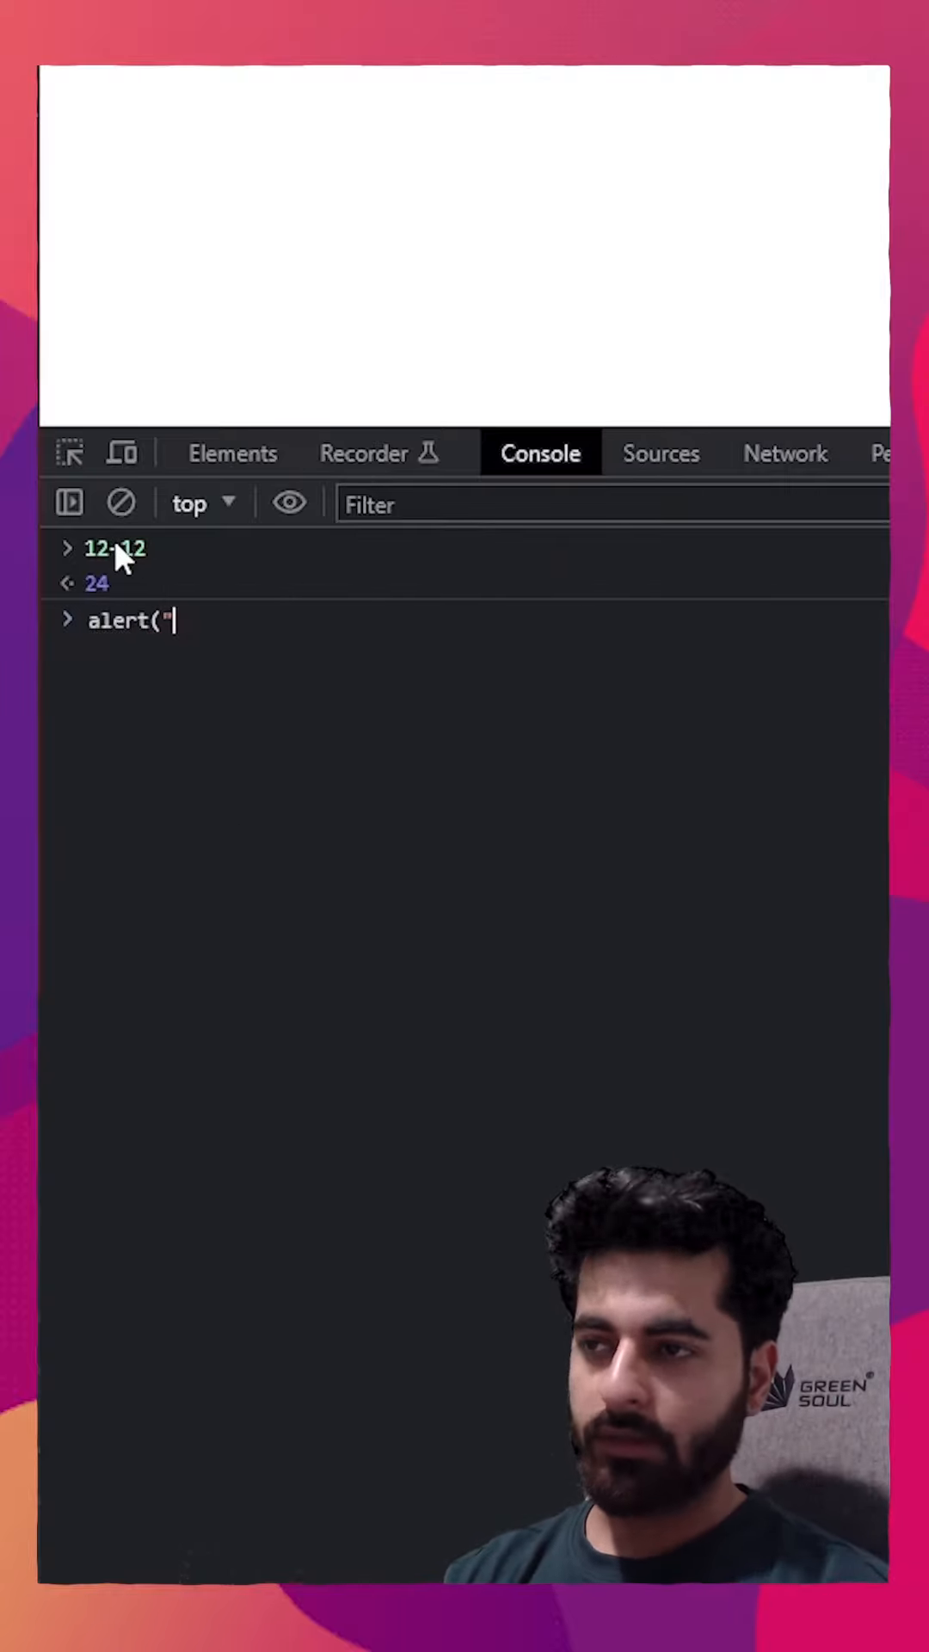
type("Hello world")
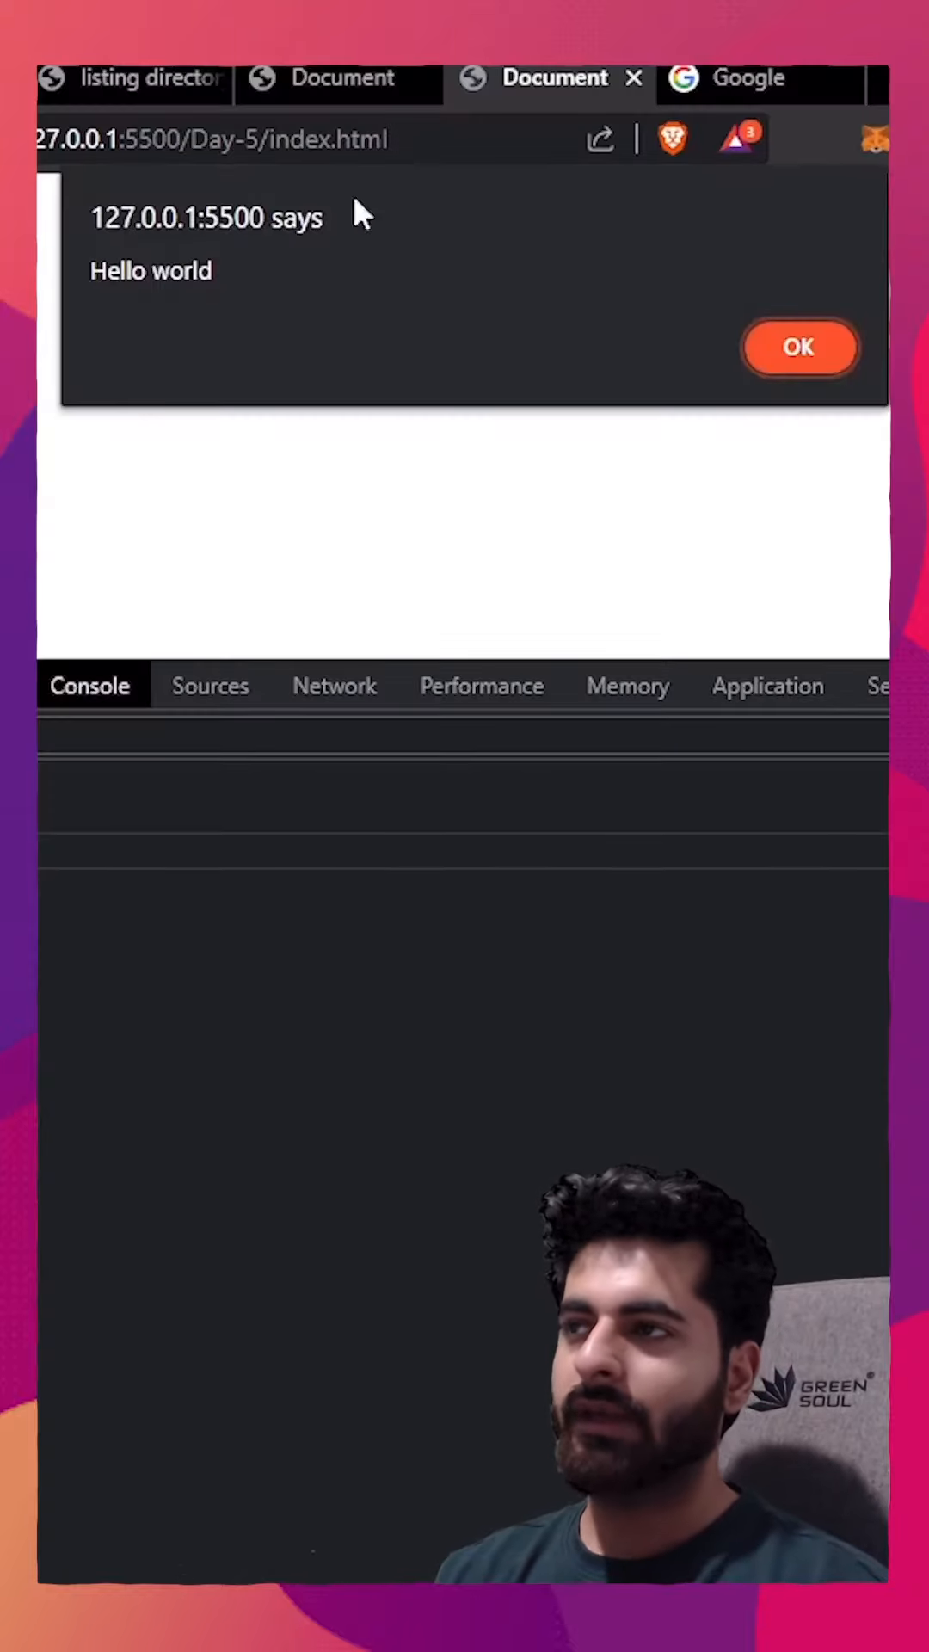
left_click(799, 348)
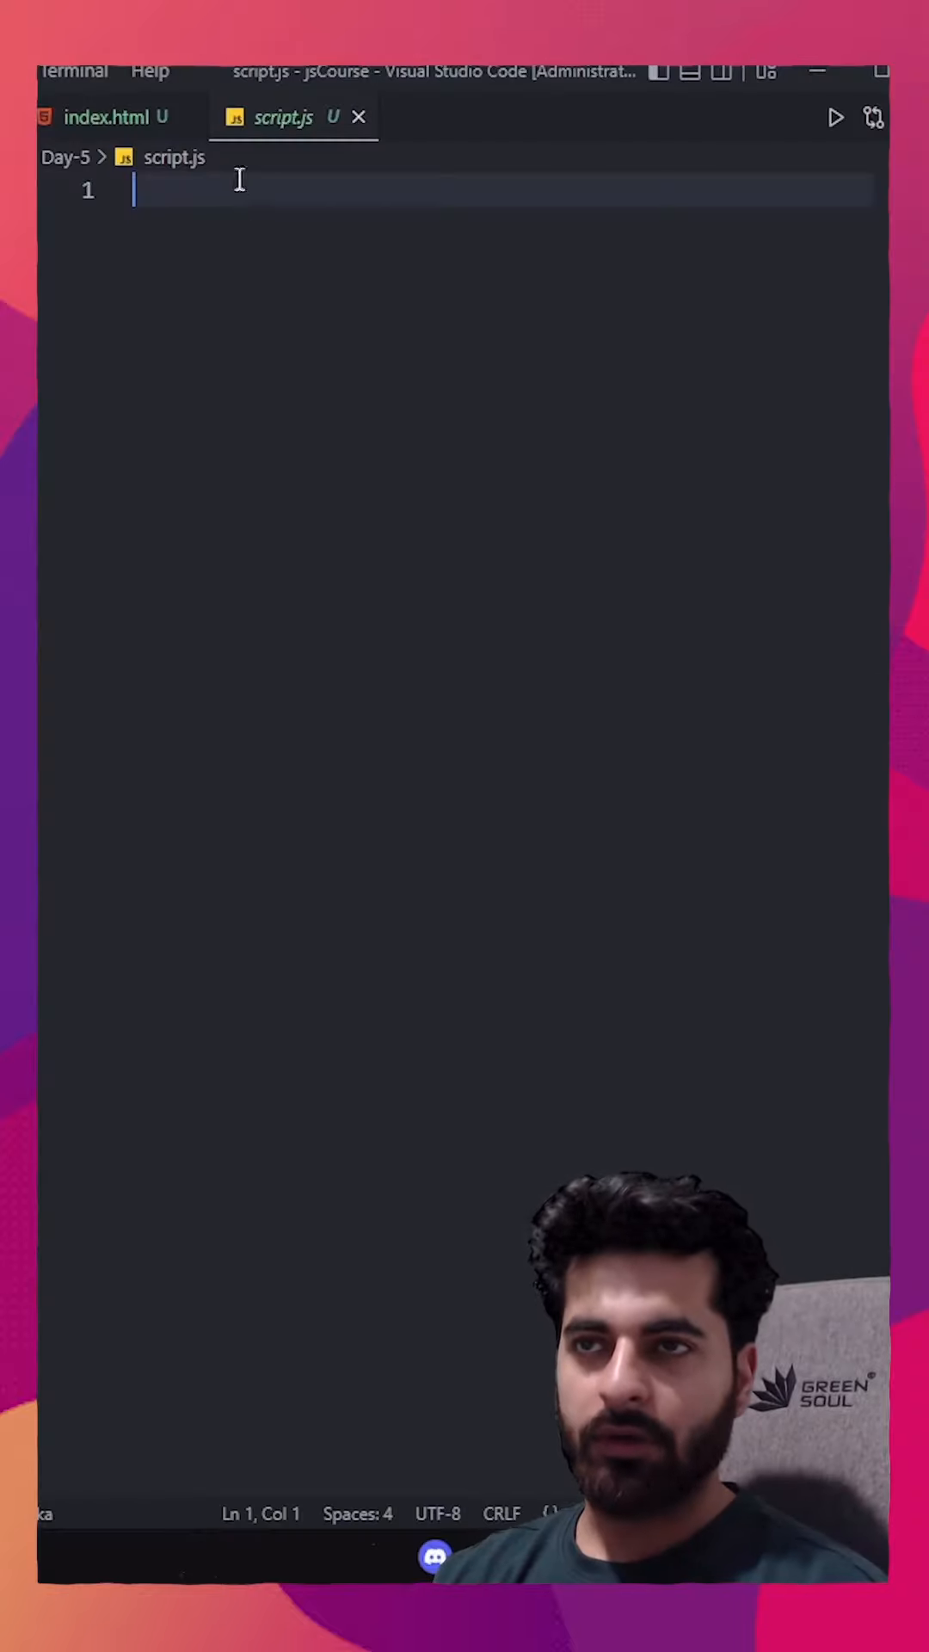
mouse_move(224, 203)
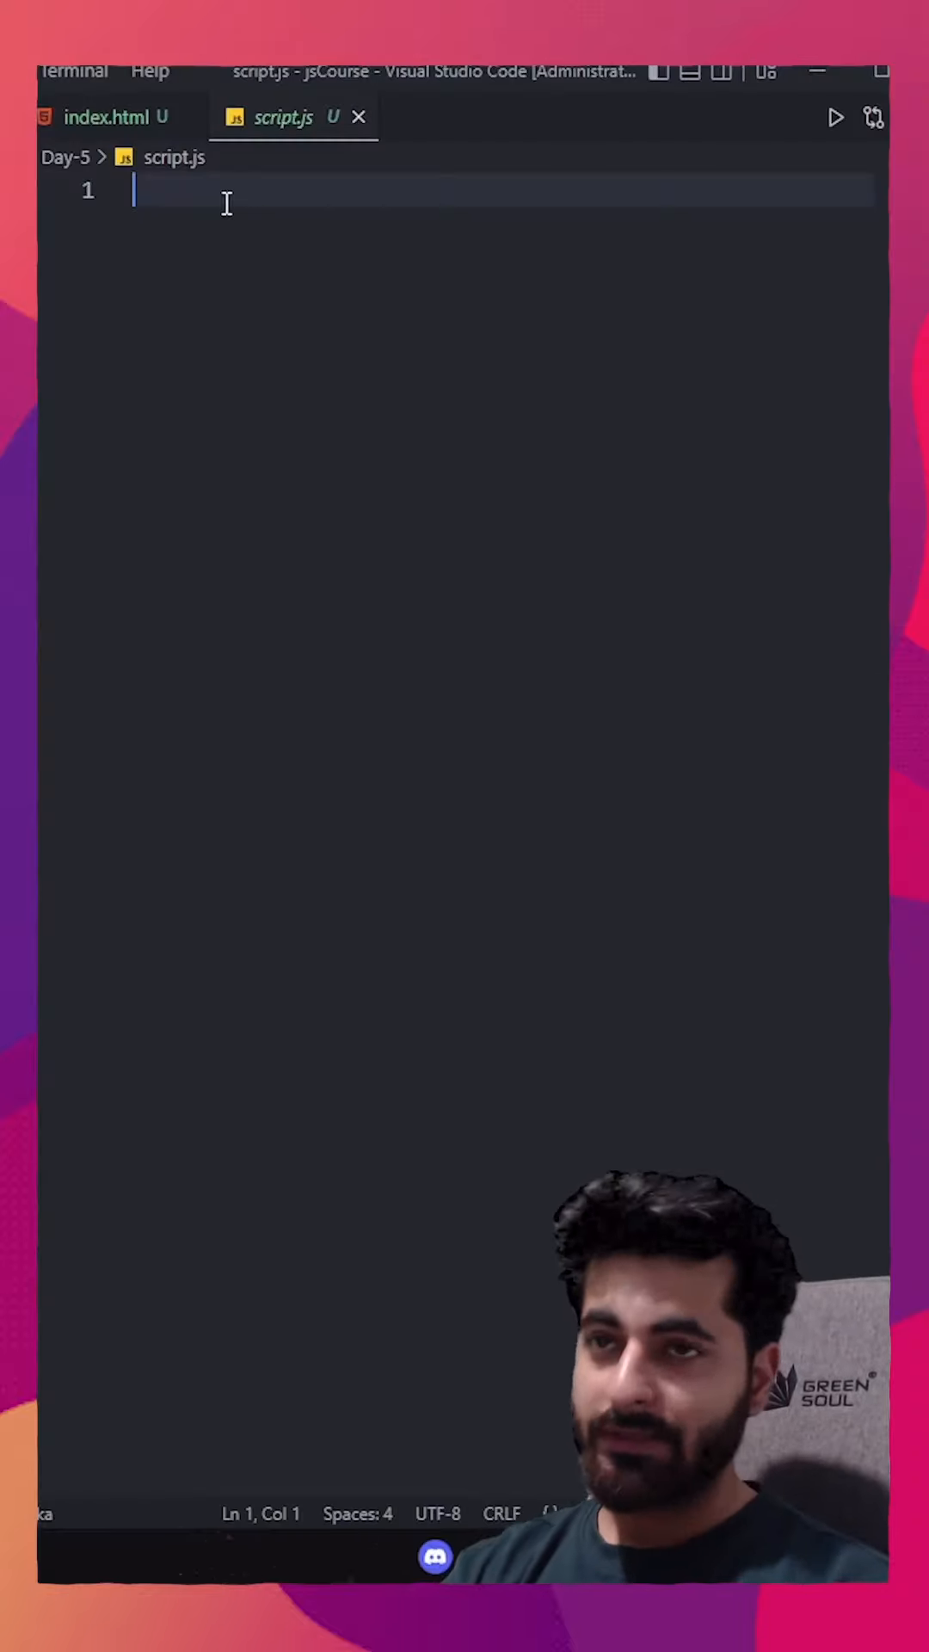
Step: Write console.log("") on line 1 of script.js
type("console")
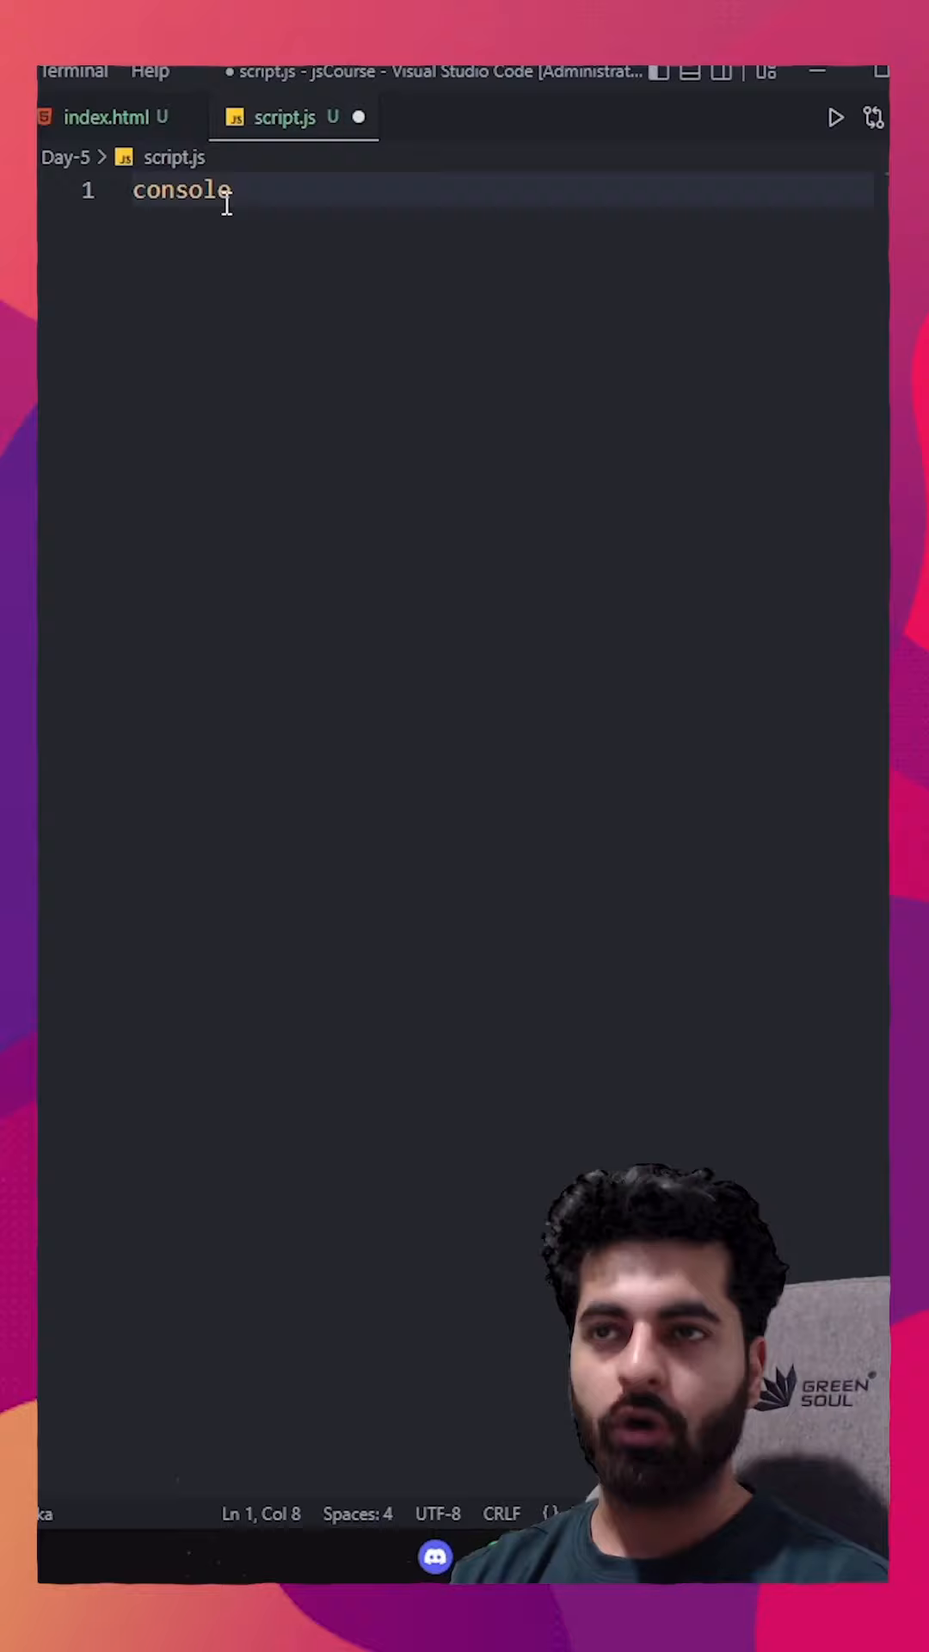
type(".log(")
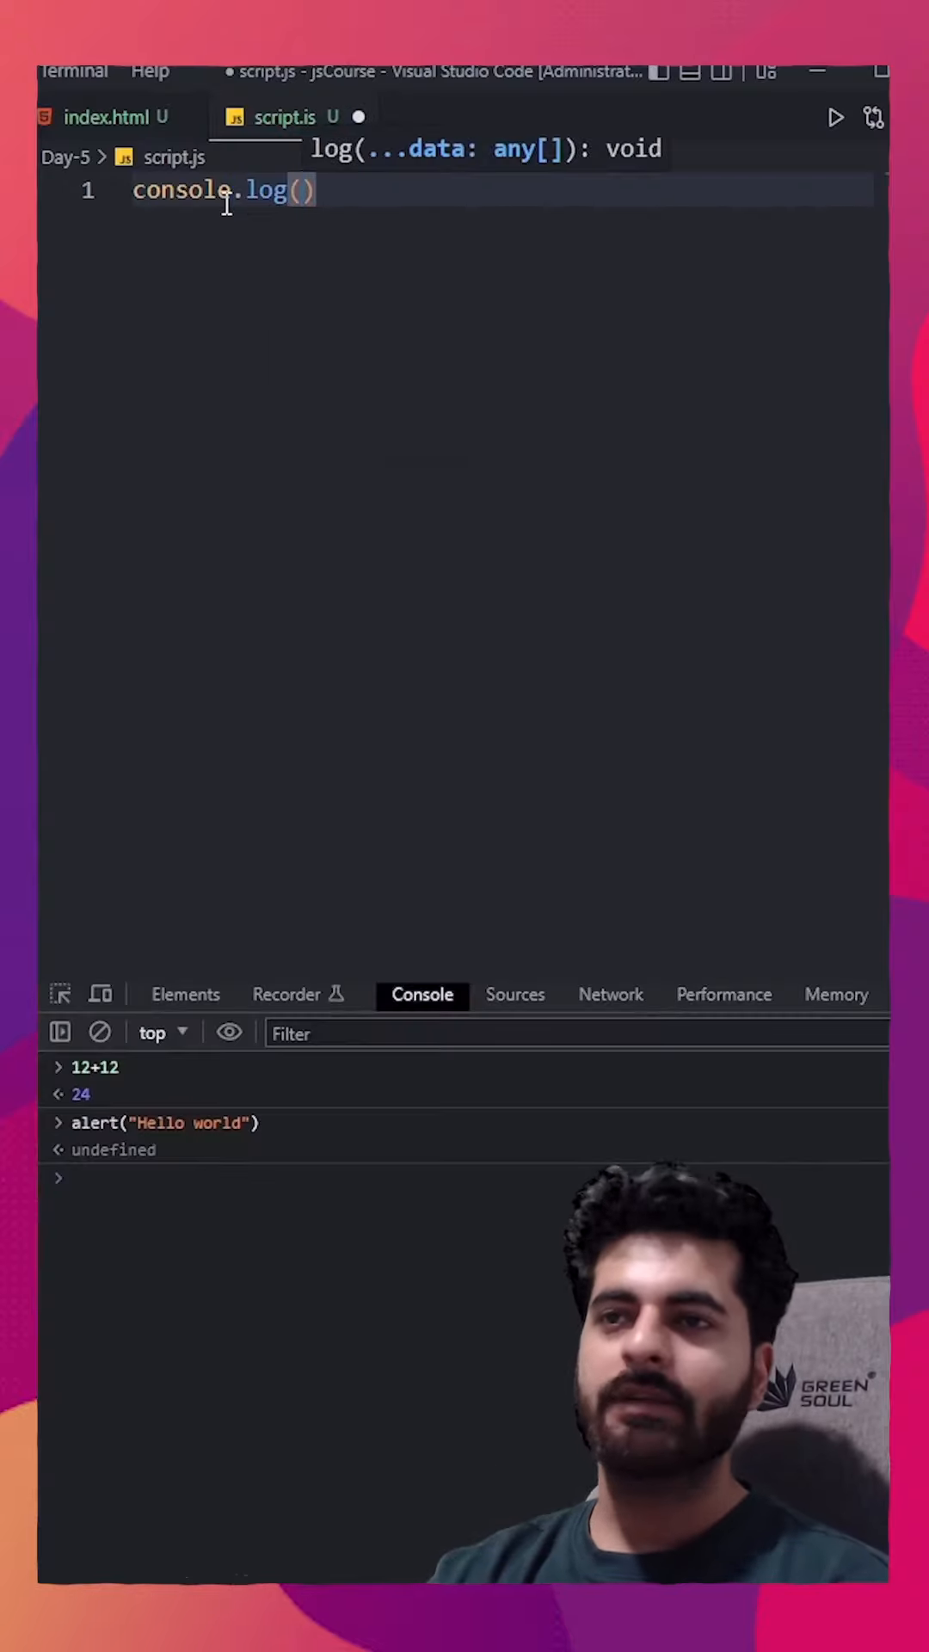
type("\"\"")
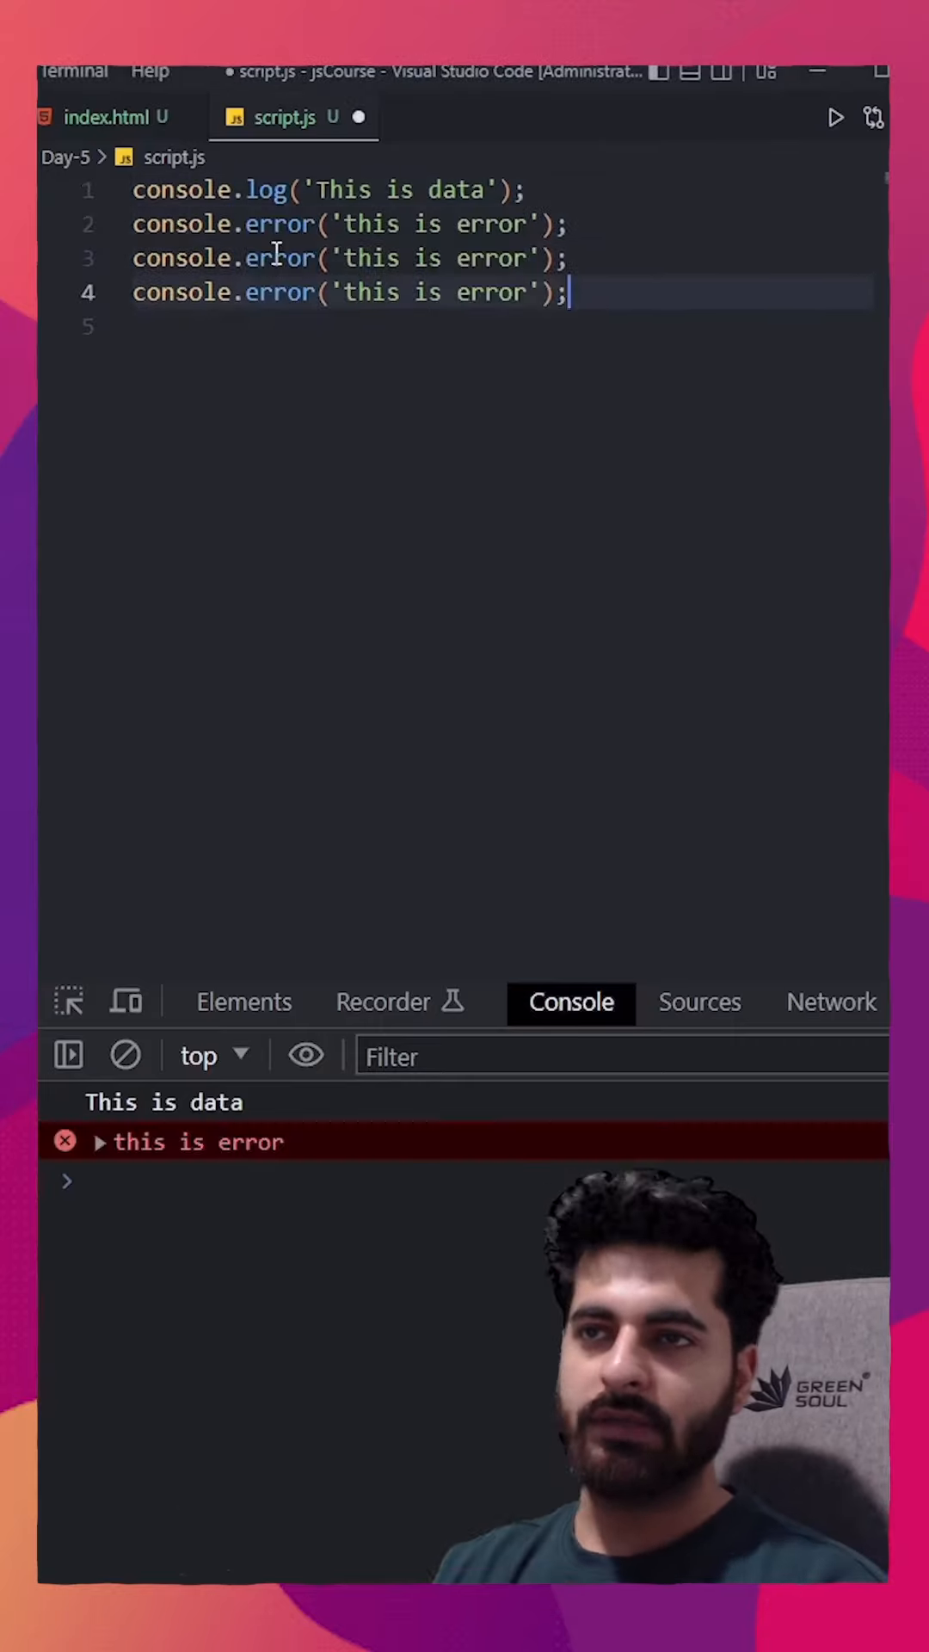
Step: Change a line to console.info("this is info") alongside the log, error and warn calls
type("info")
type("warn")
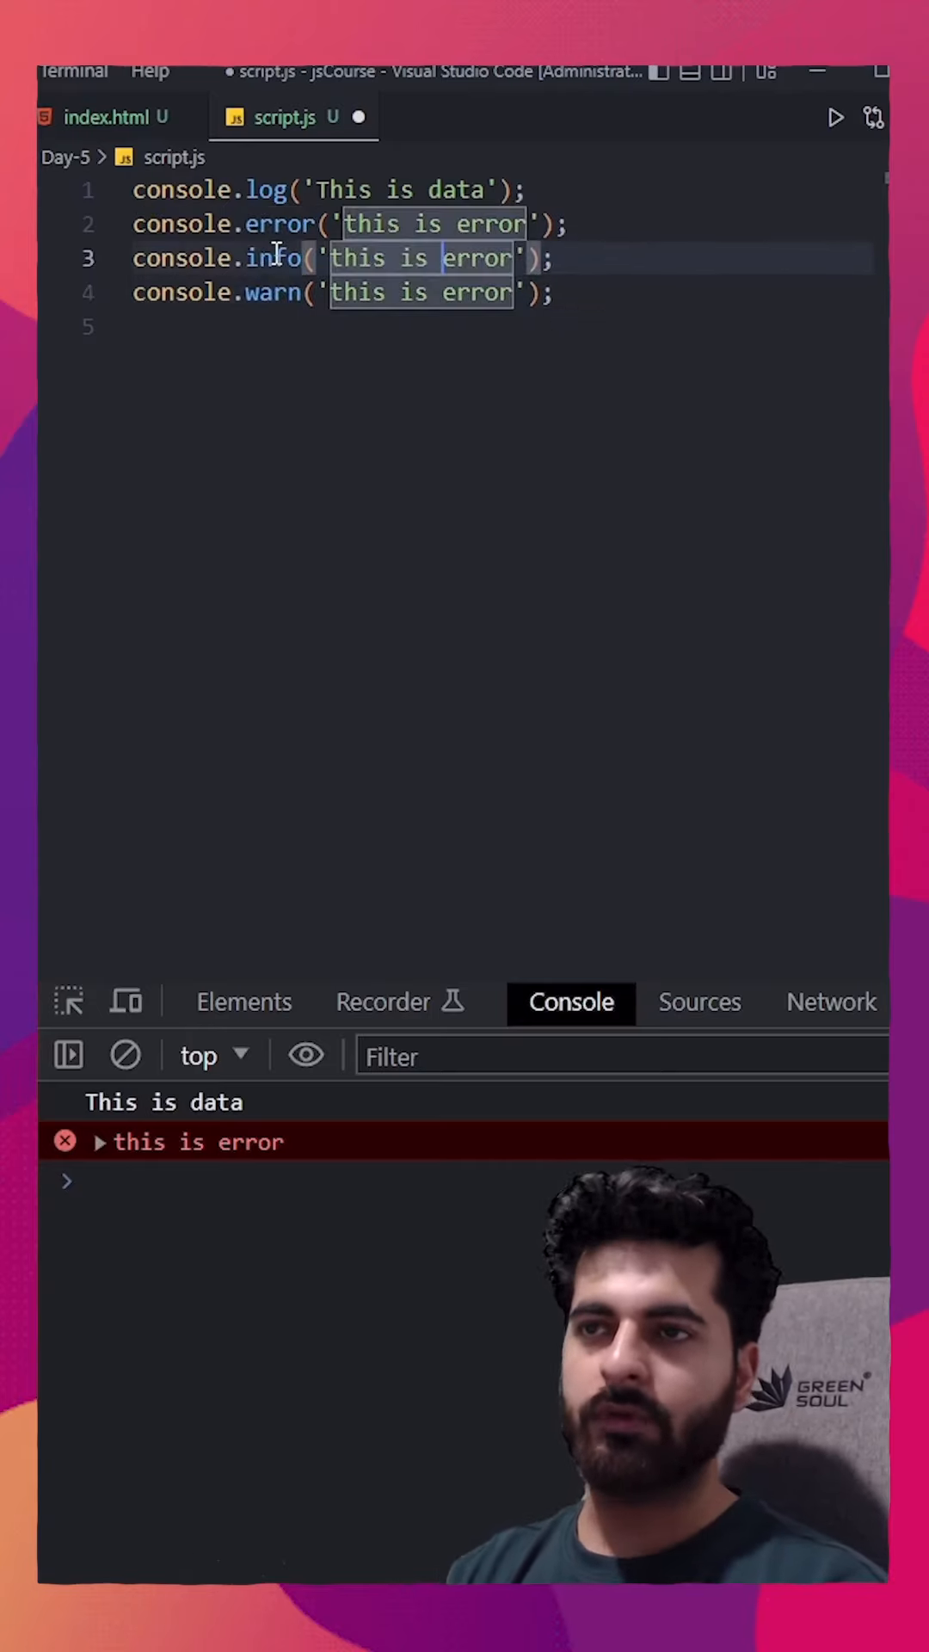
type("info")
left_click(342, 292)
type("warn")
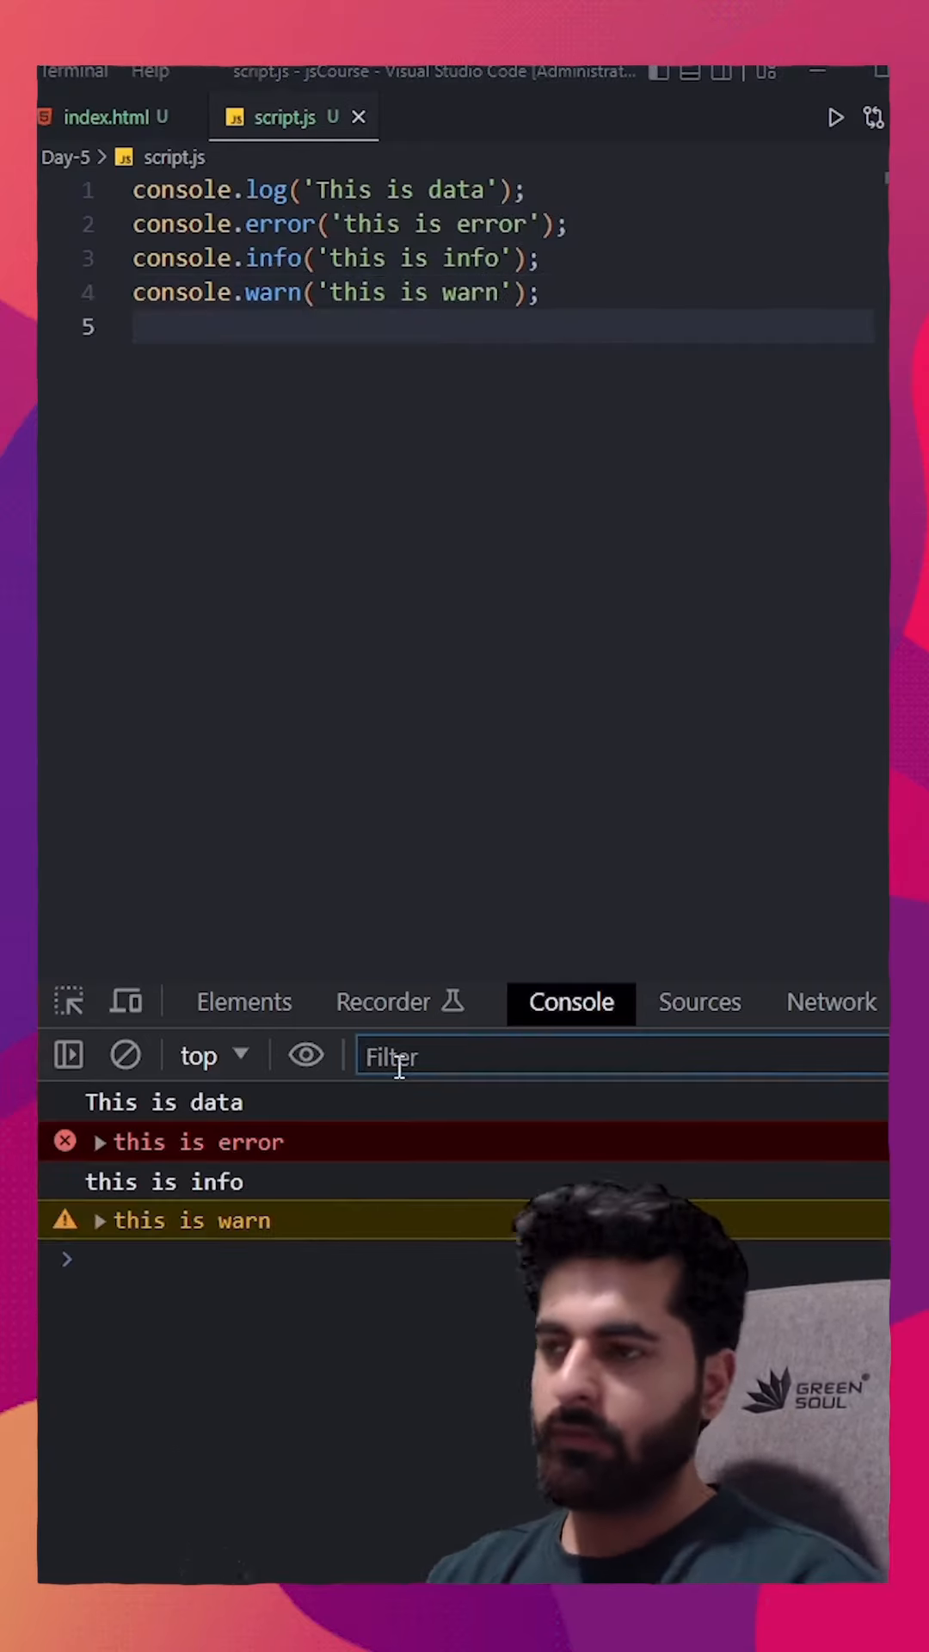
Step: Finish the error message text, show all console messages, then clear the console
type("this is e")
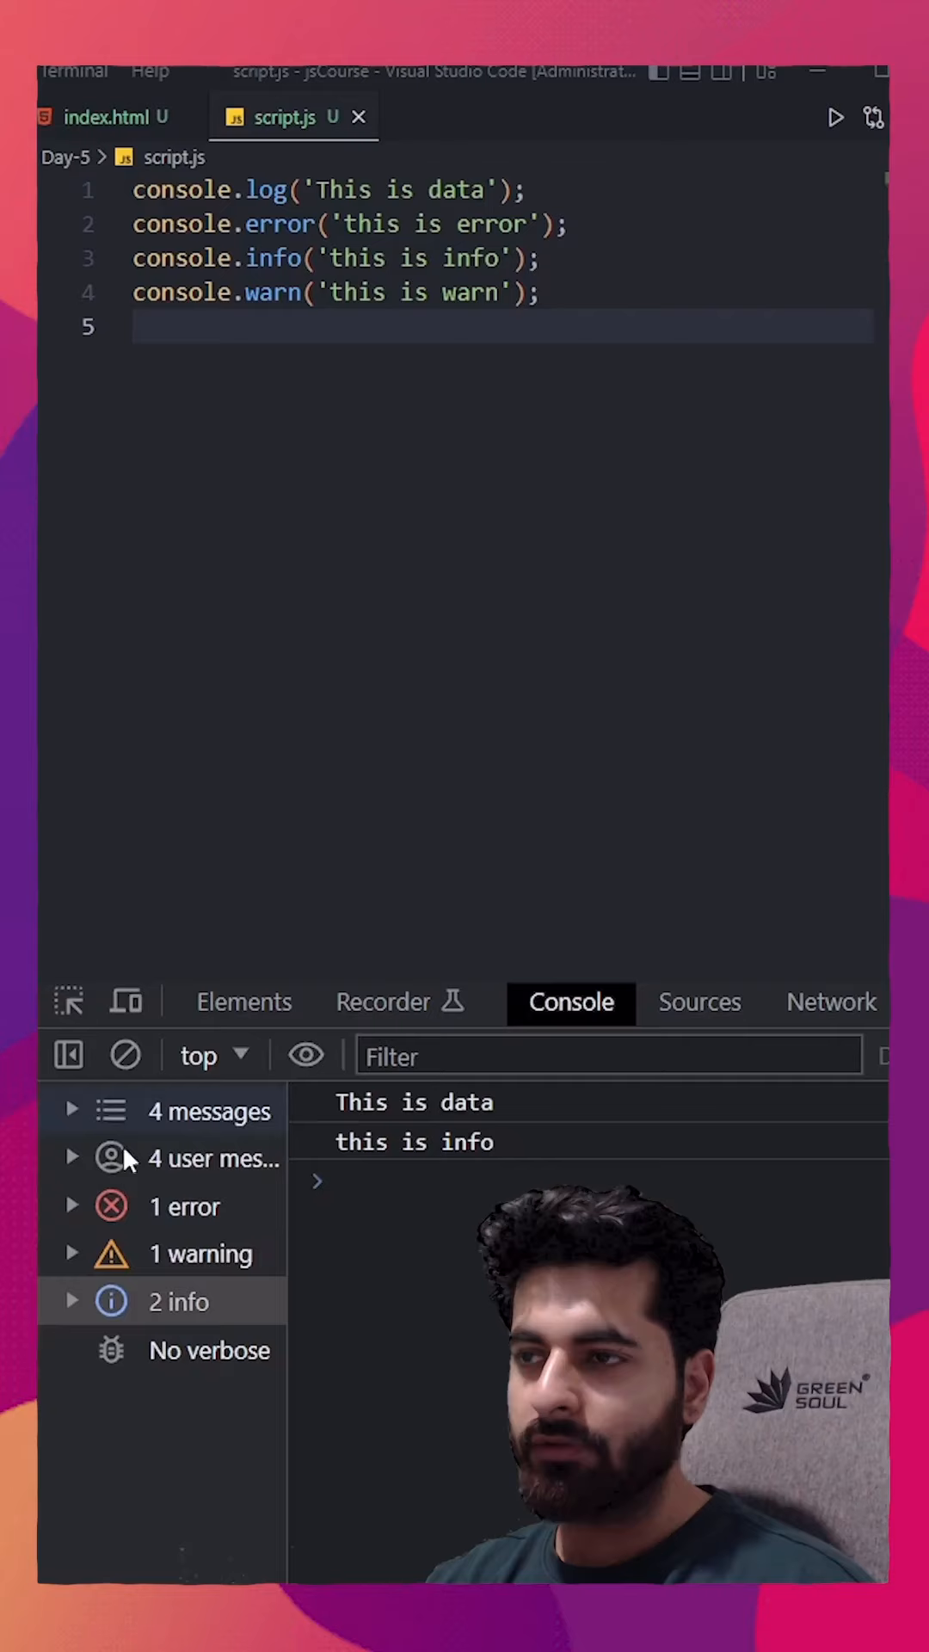
left_click(184, 1206)
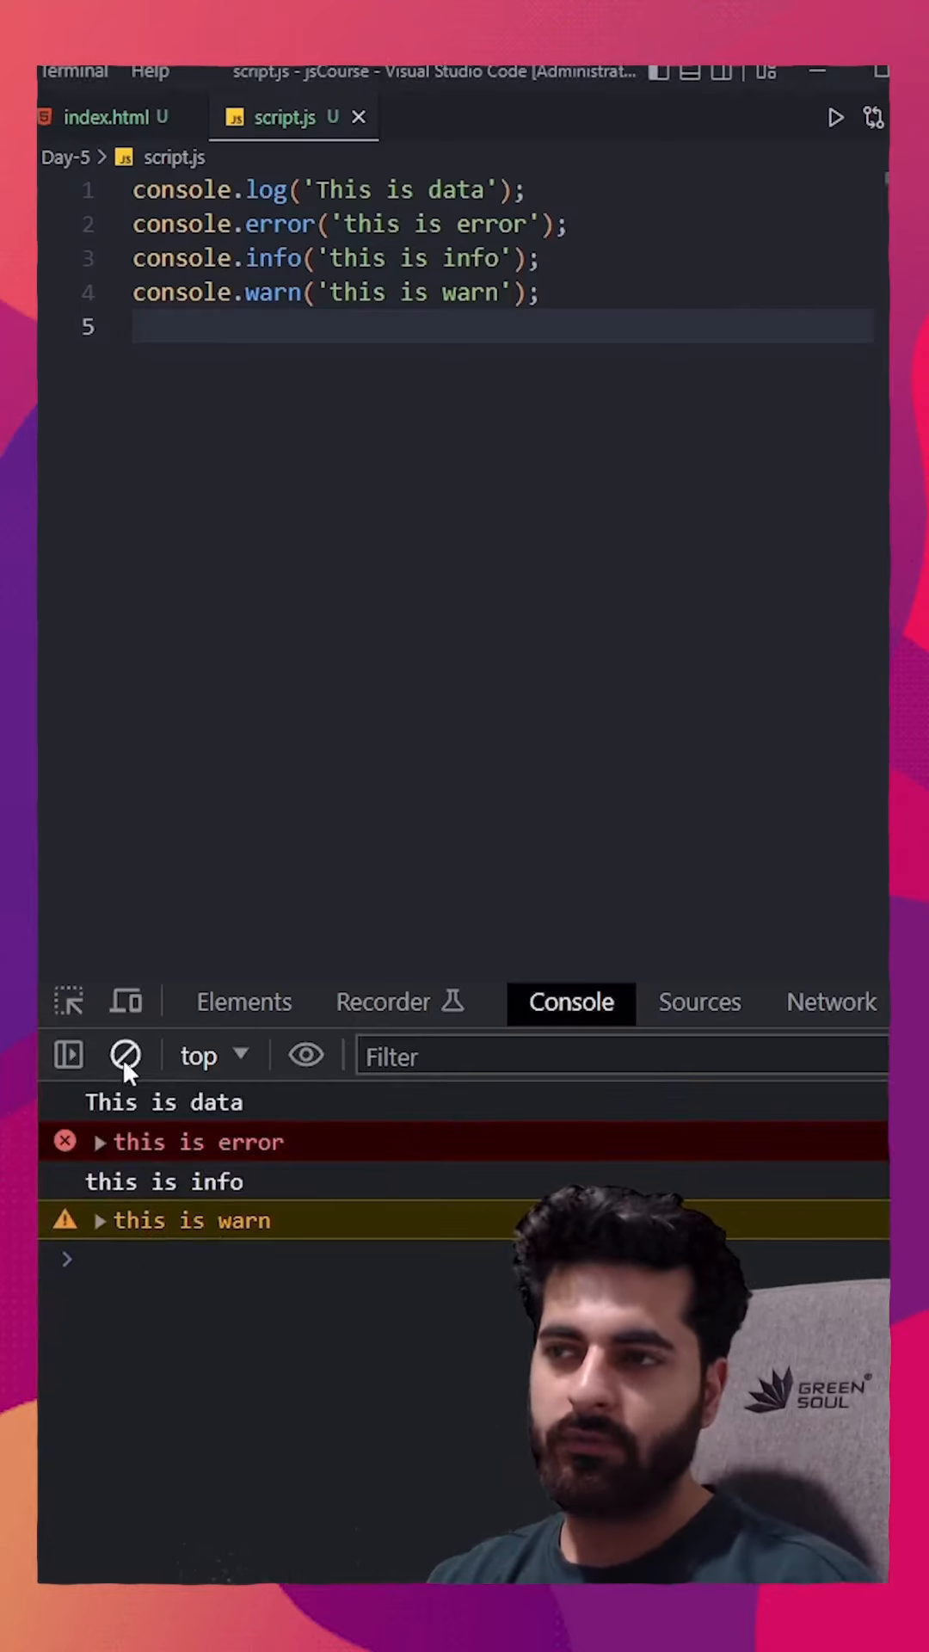
left_click(125, 1055)
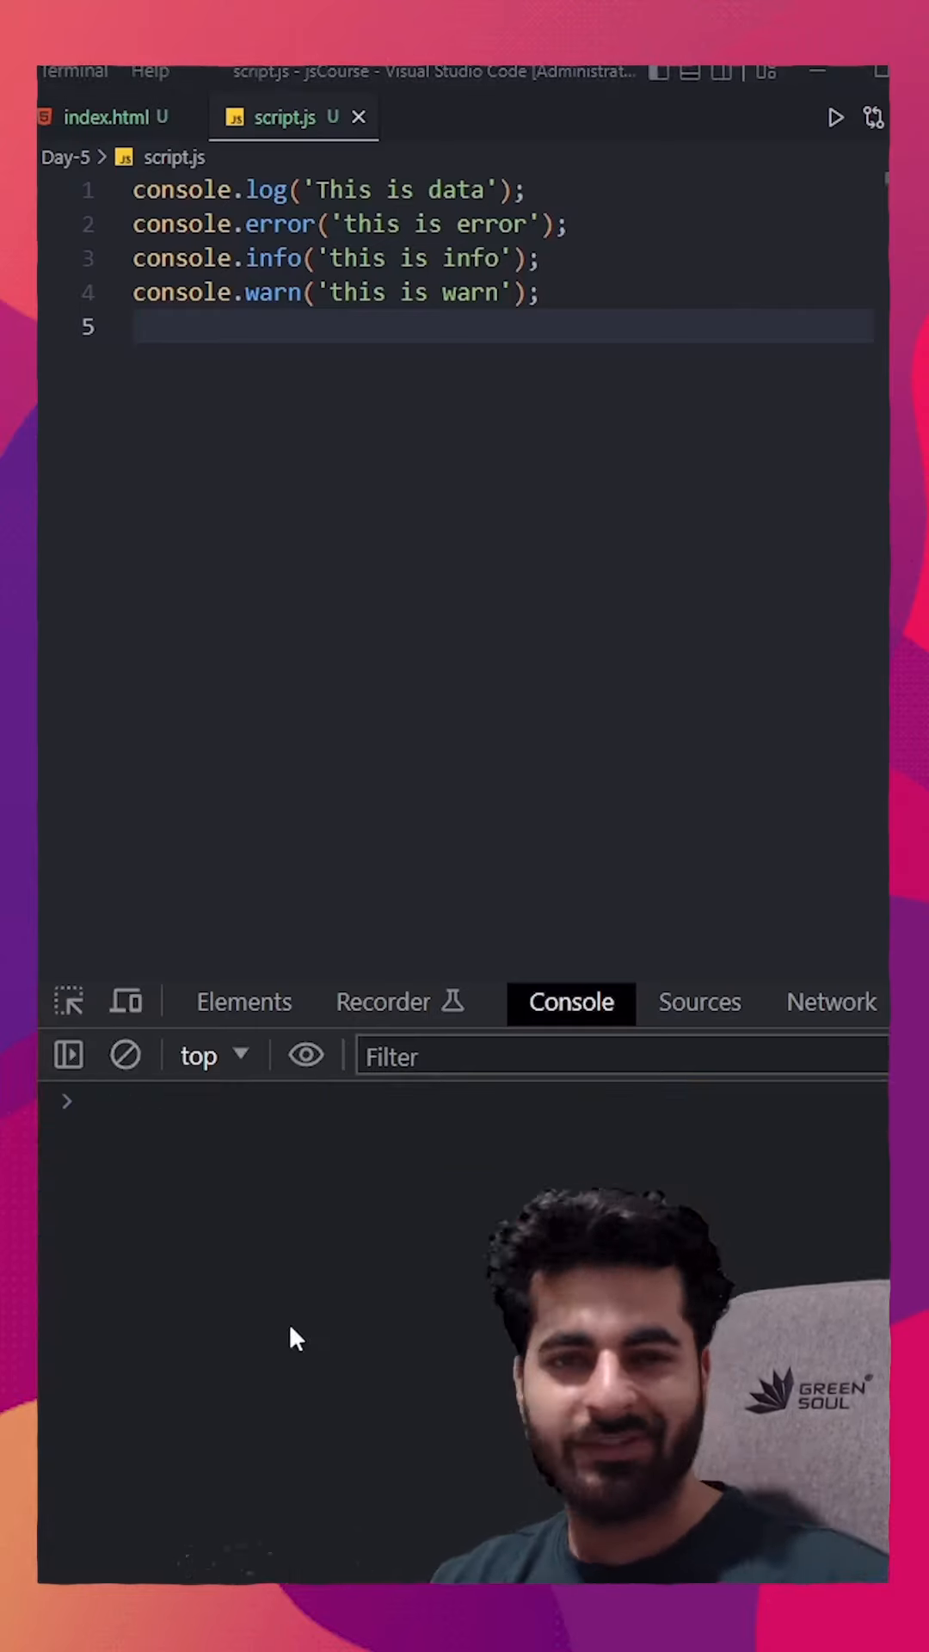